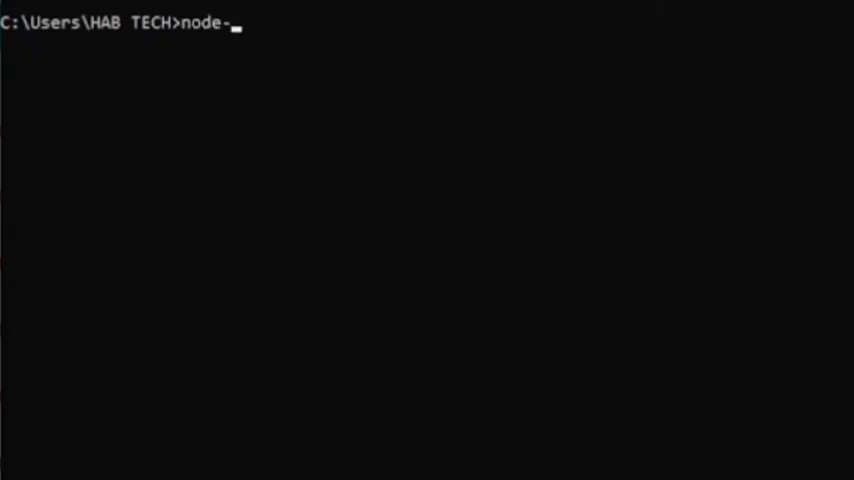
- Start the Node-RED server with the node-red command and review its startup log
type("red")
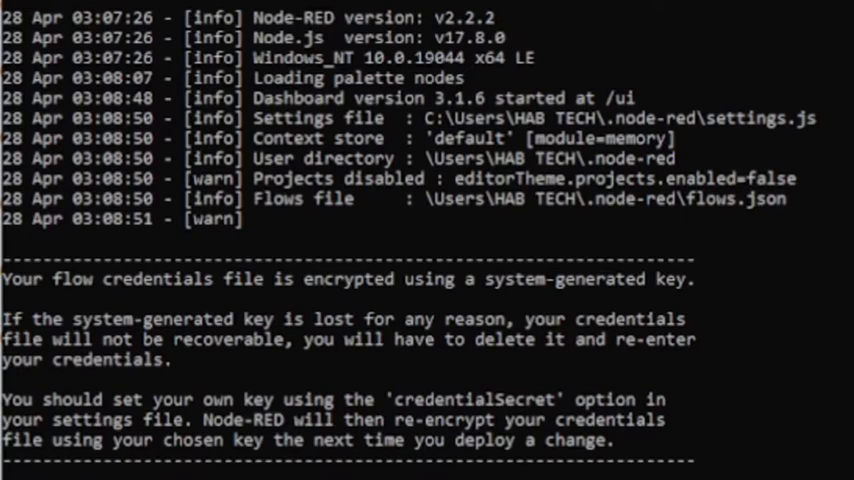
scroll("down", 3)
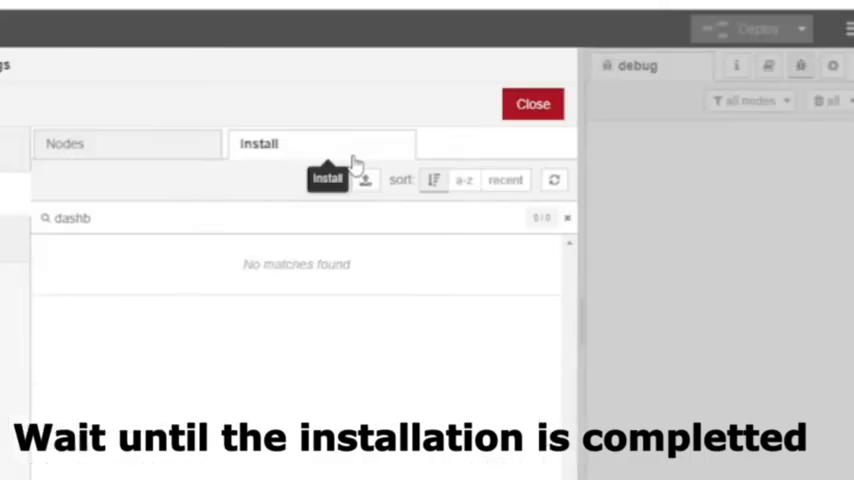
- Import the weather station flow including the Arduino Uno Station configuration node
left_click(532, 104)
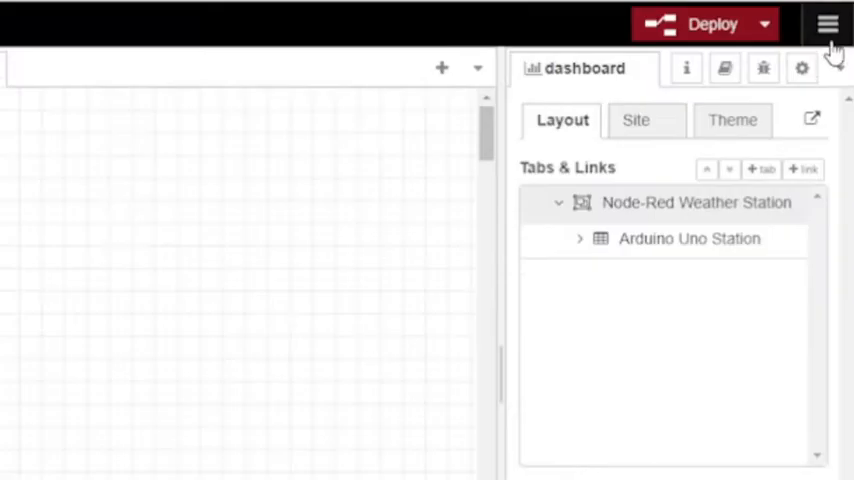
left_click(828, 24)
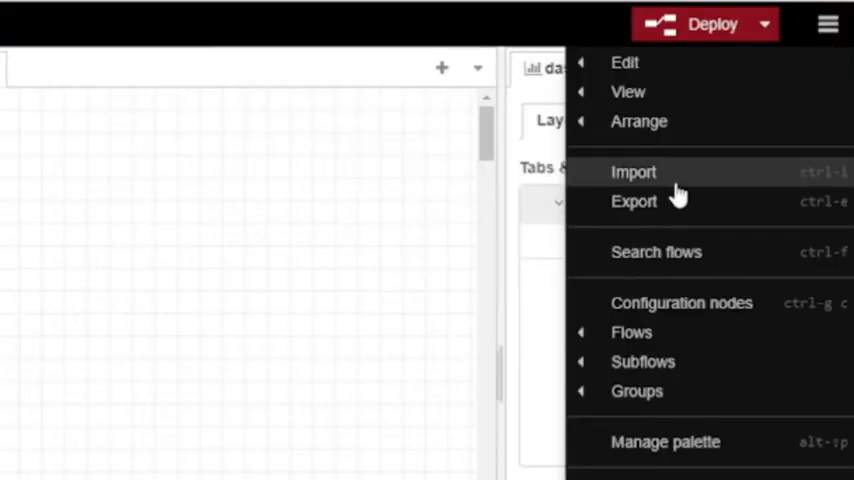
left_click(632, 172)
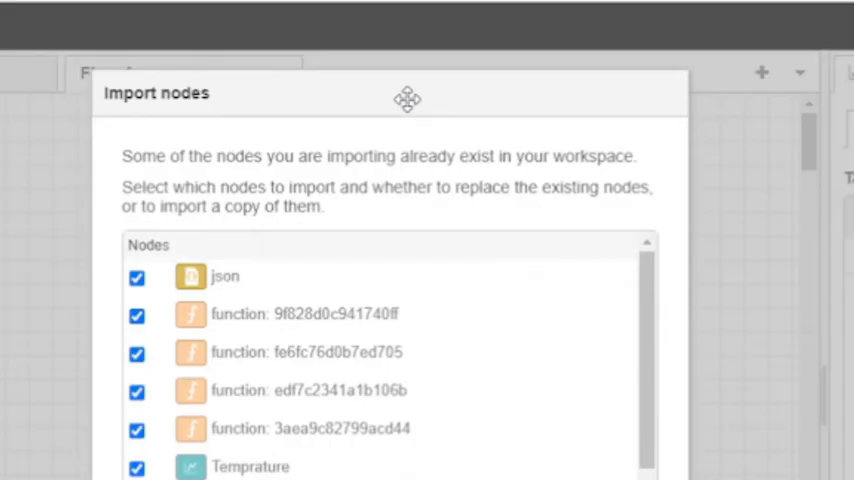
scroll("down", 3)
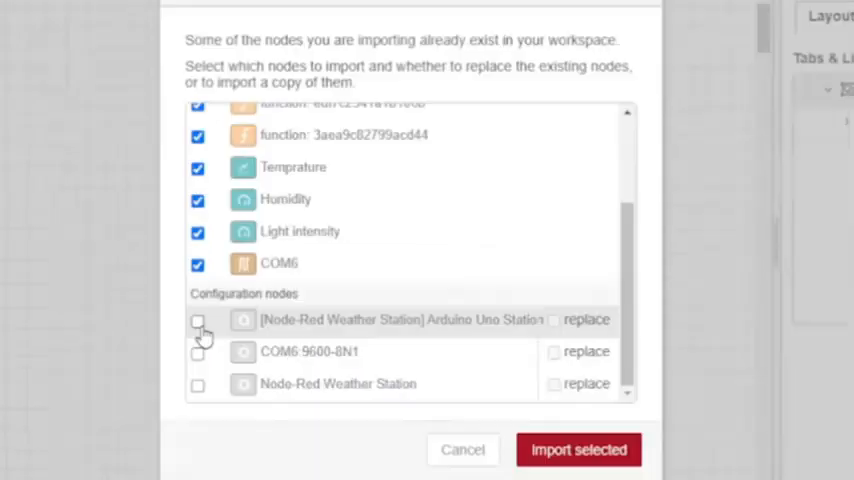
left_click(198, 320)
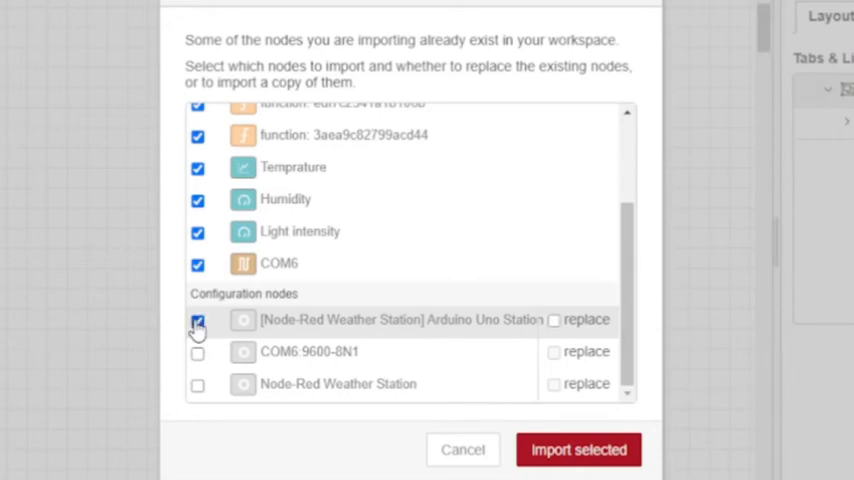
left_click(196, 320)
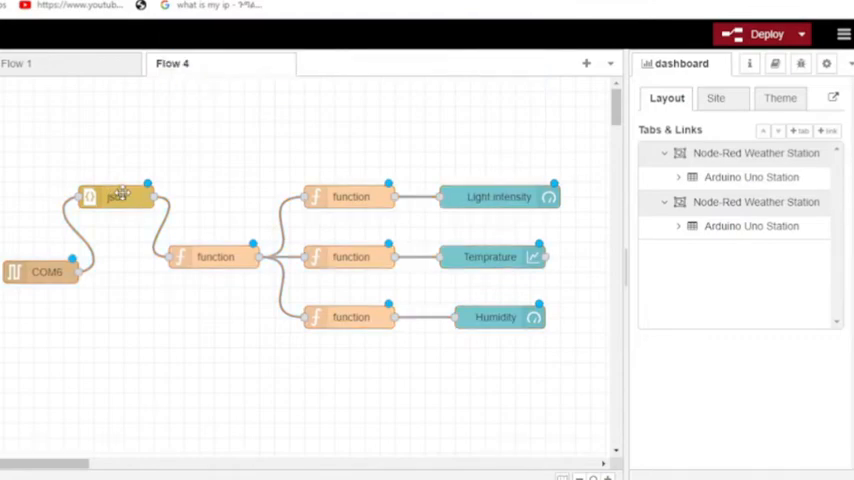
- Deploy the imported flow and view the Weather Station dashboard with its Humidity and Light intensity gauges
left_click(766, 32)
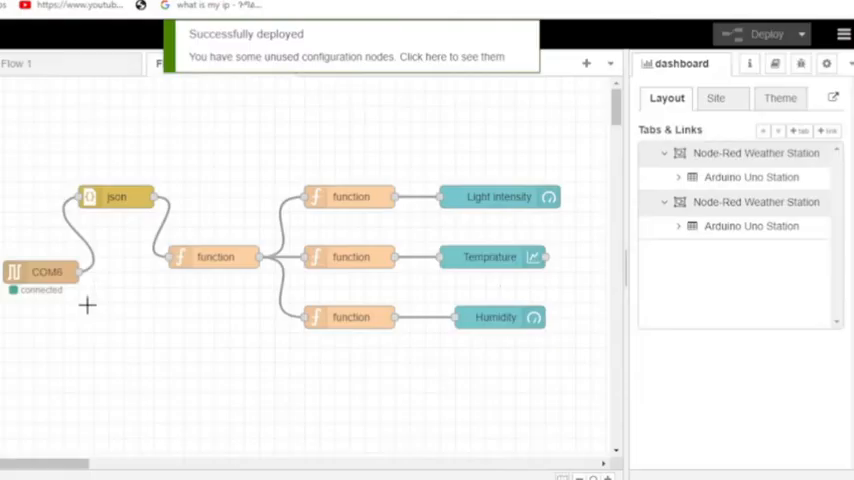
mouse_move(368, 178)
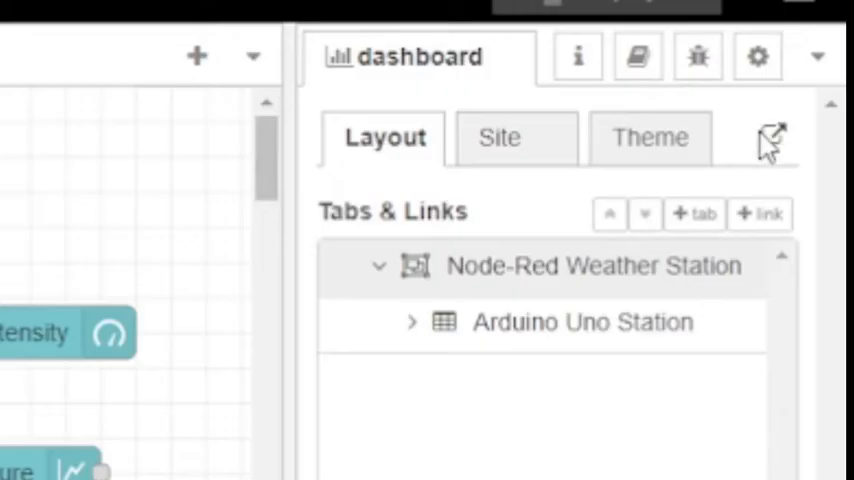
mouse_move(778, 150)
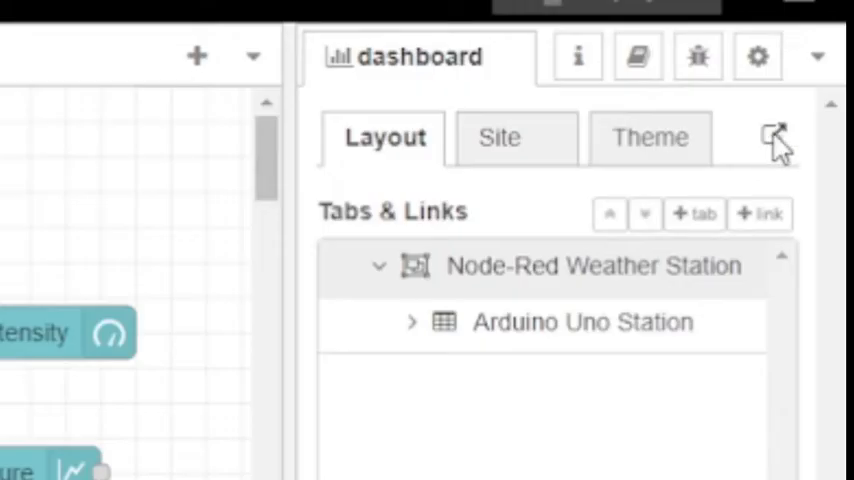
left_click(776, 138)
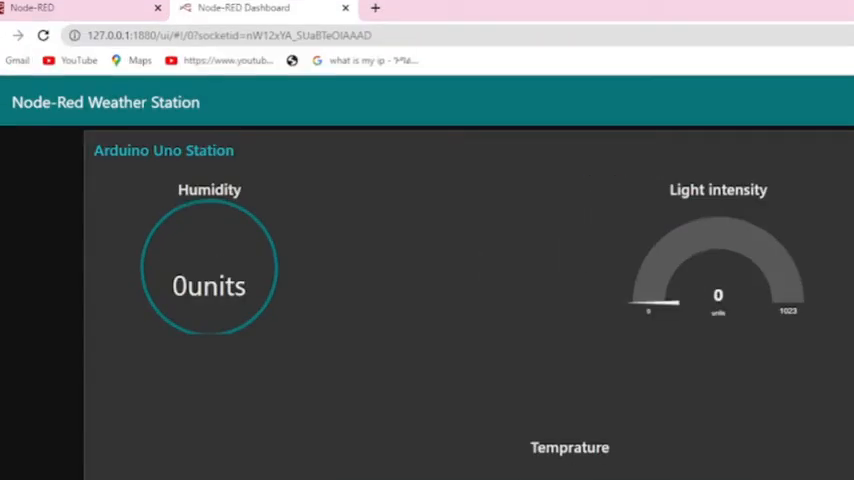
mouse_move(404, 176)
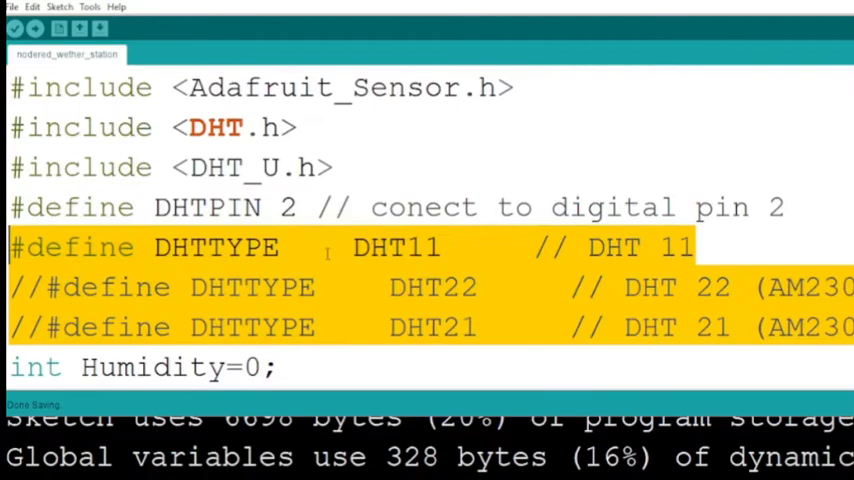
scroll("down", 3)
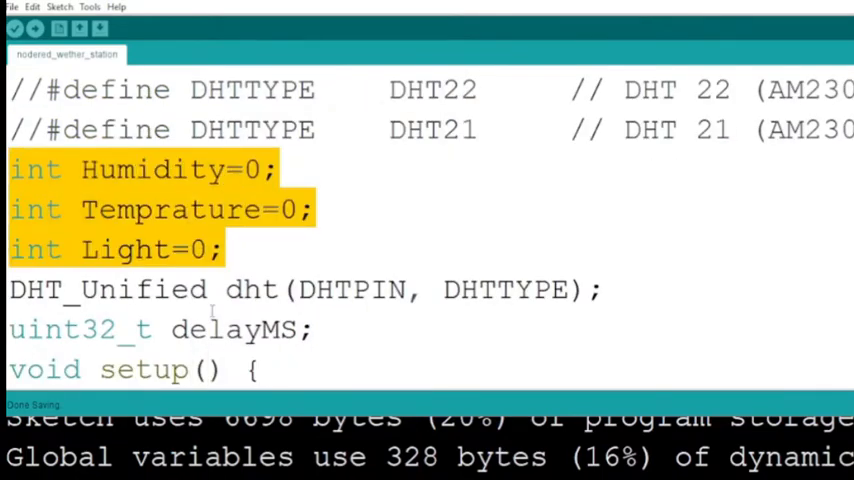
scroll("down", 3)
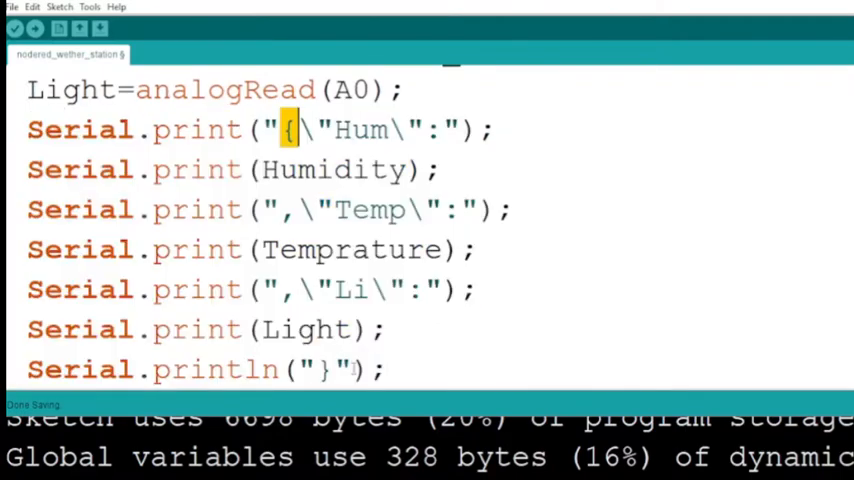
scroll("down", 3)
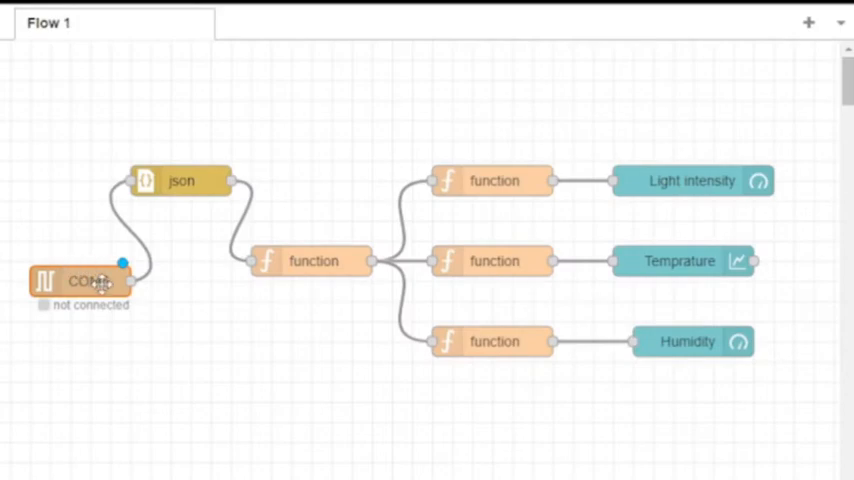
- Review the serial input node's settings and confirm deployment despite the unconfigured-nodes warning
double_click(84, 280)
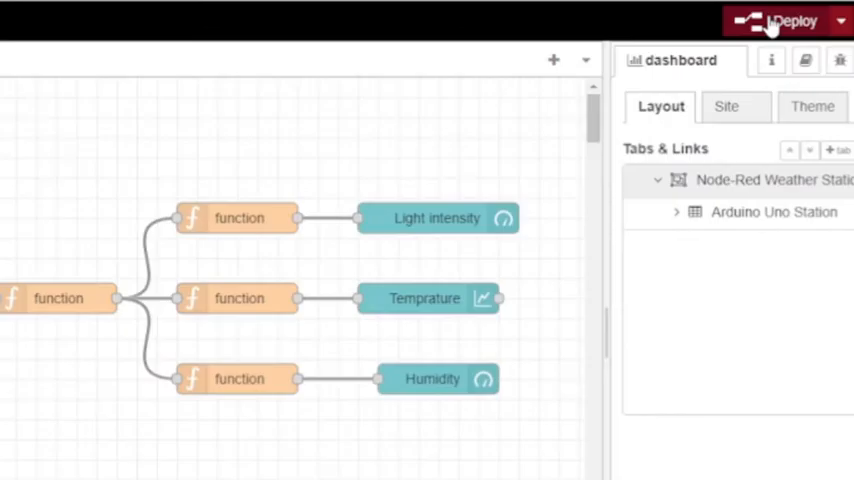
left_click(788, 20)
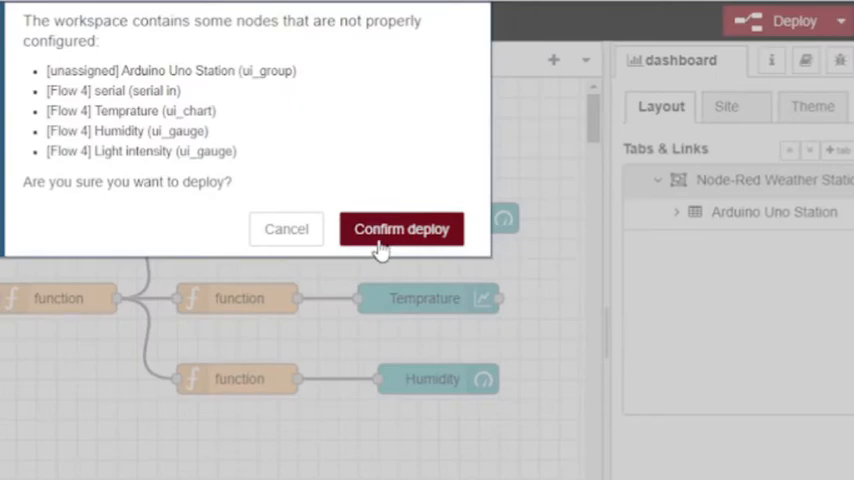
left_click(400, 228)
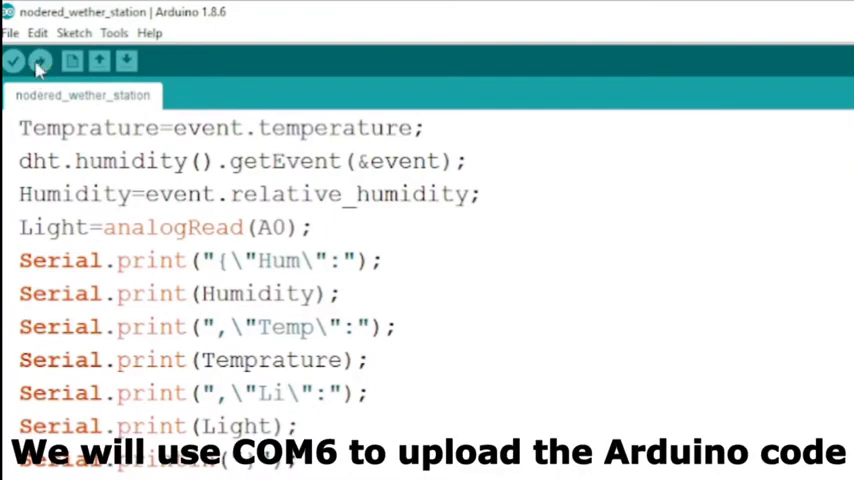
- Upload the sketch to the Arduino, set the serial input node to COM6 and redeploy the flow
left_click(40, 60)
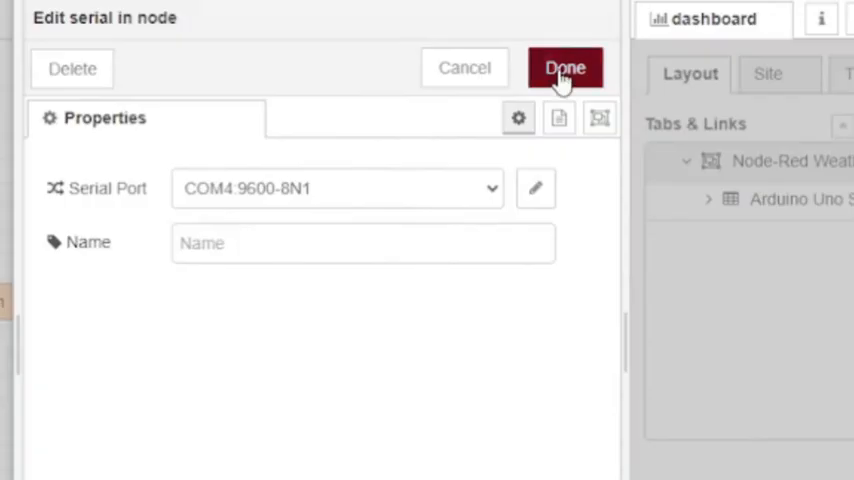
left_click(536, 188)
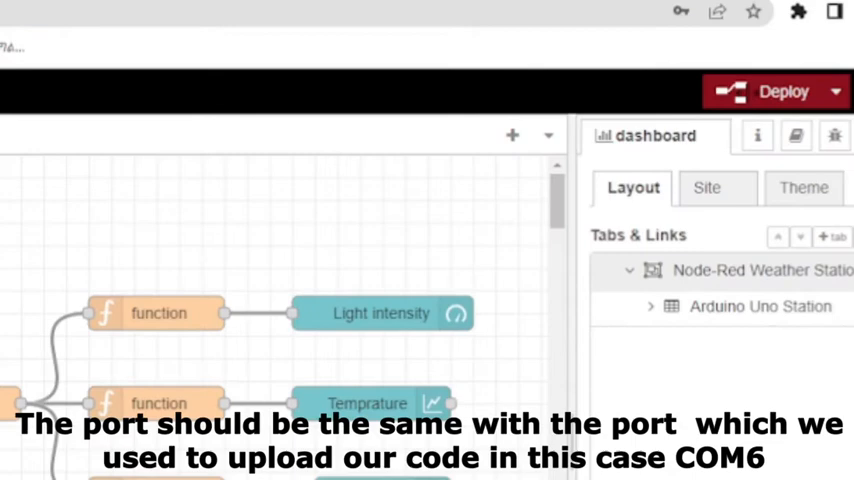
left_click(784, 92)
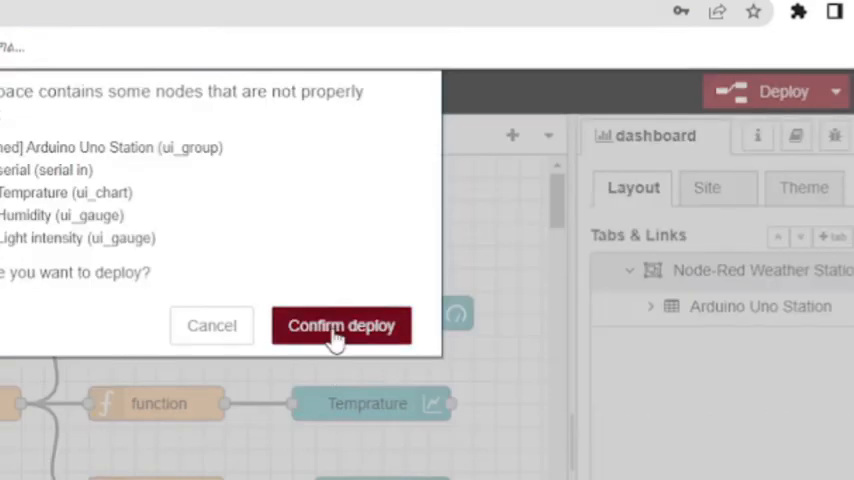
left_click(340, 324)
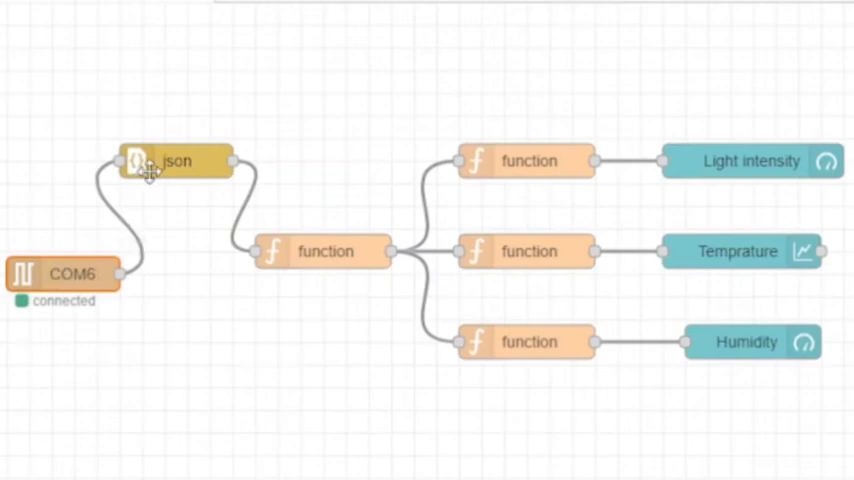
double_click(176, 160)
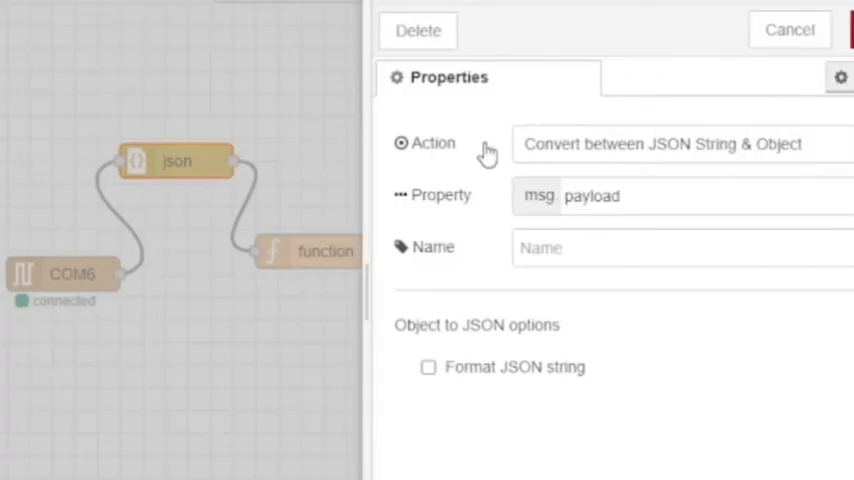
double_click(592, 196)
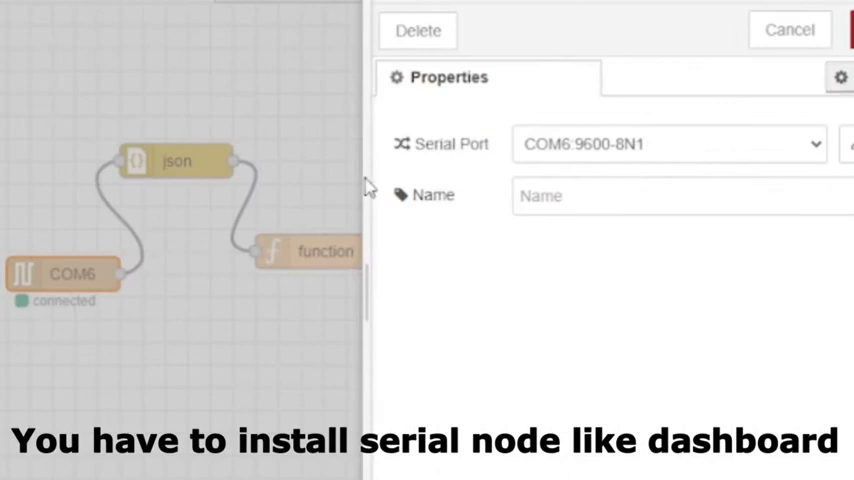
mouse_move(366, 186)
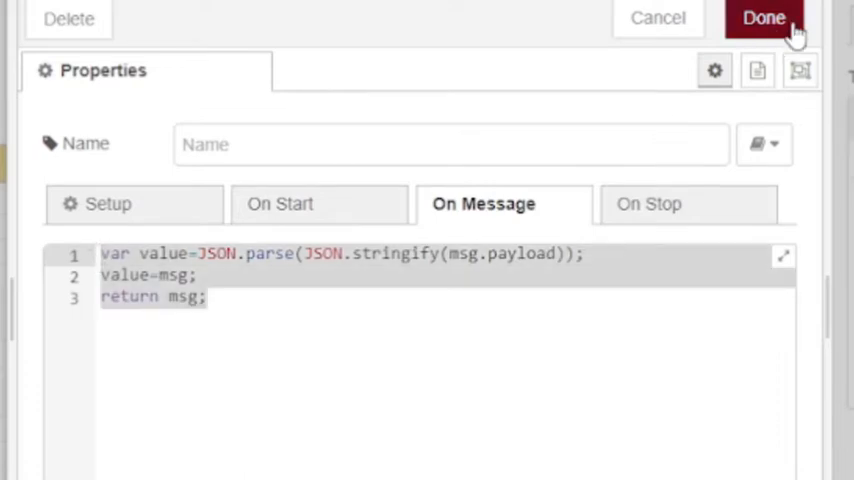
left_click(764, 18)
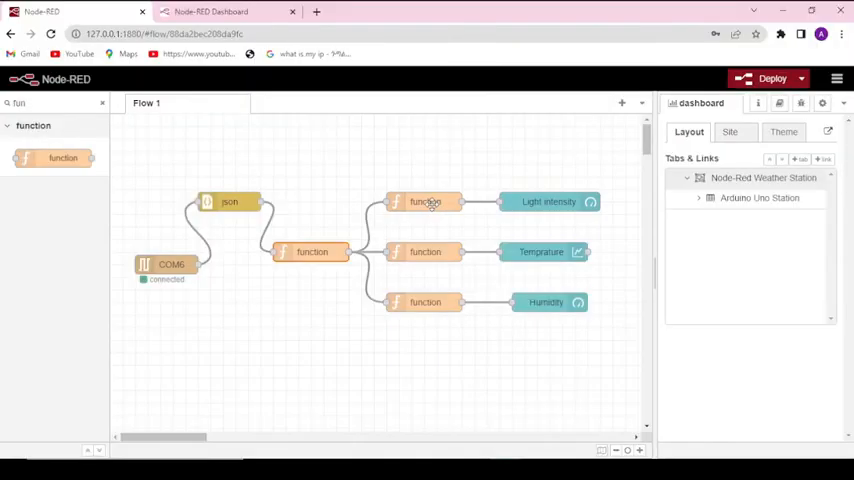
double_click(428, 200)
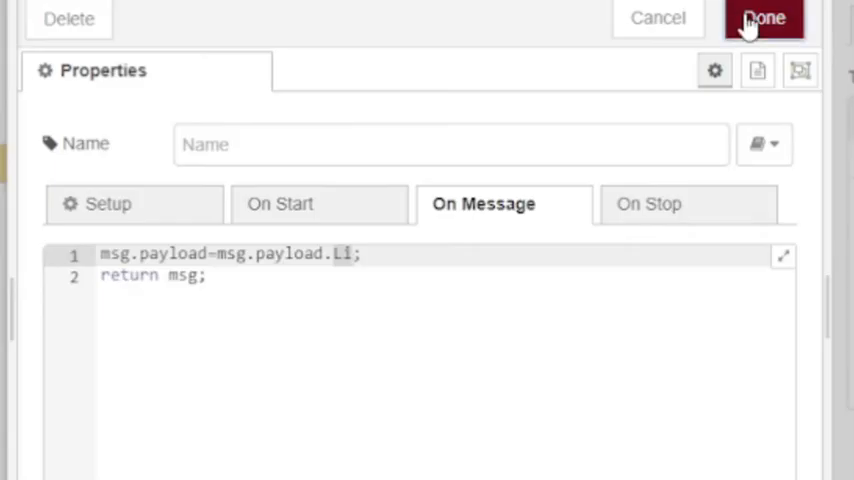
left_click(764, 18)
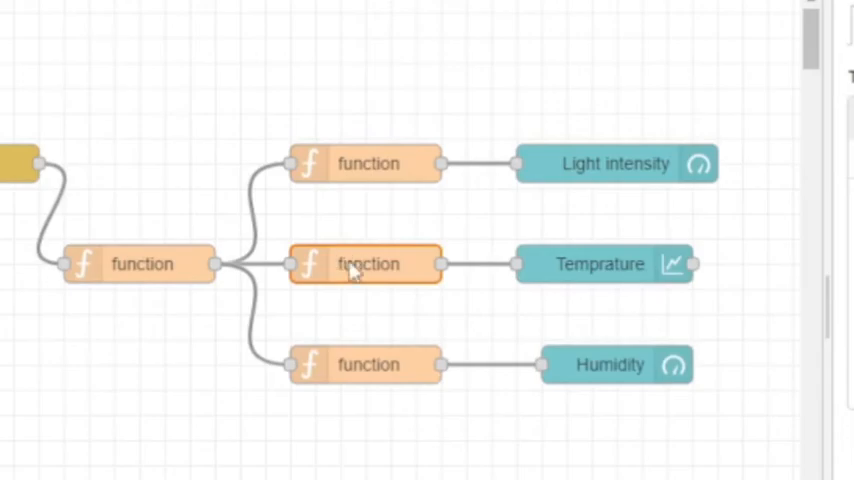
double_click(368, 264)
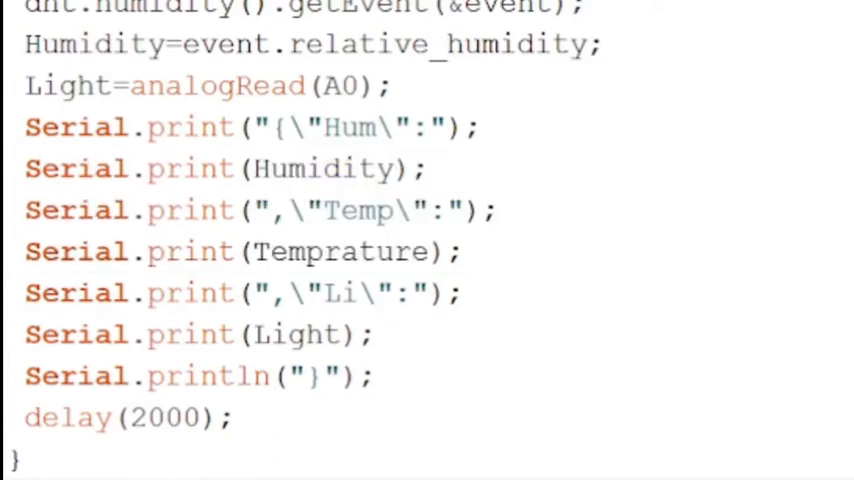
left_click(10, 210)
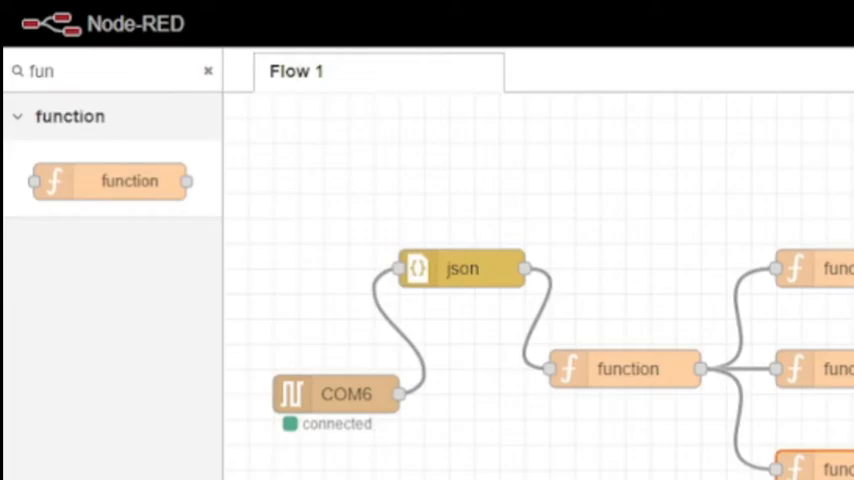
double_click(628, 368)
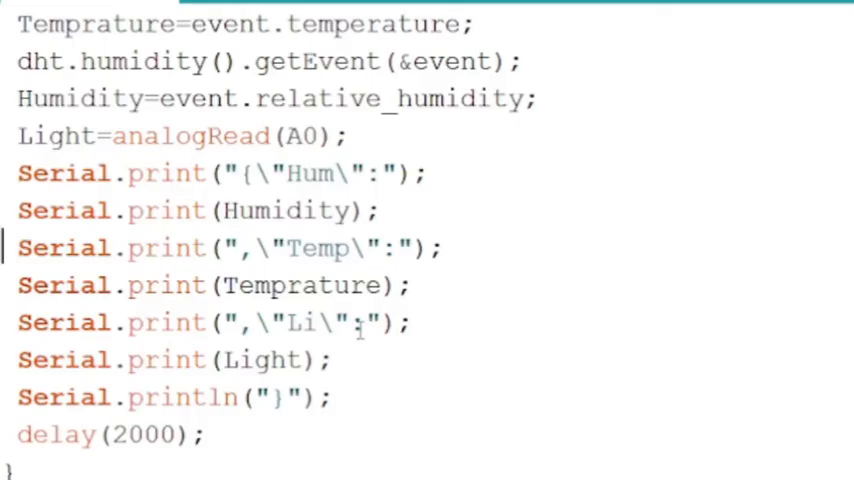
left_click_drag(16, 172, 376, 210)
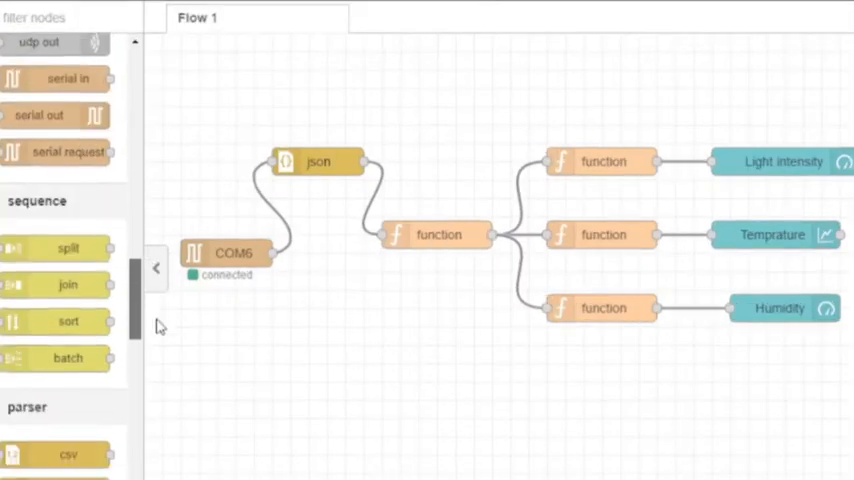
- Review the light intensity gauge, temperature chart and humidity level widget settings
scroll("down", 3)
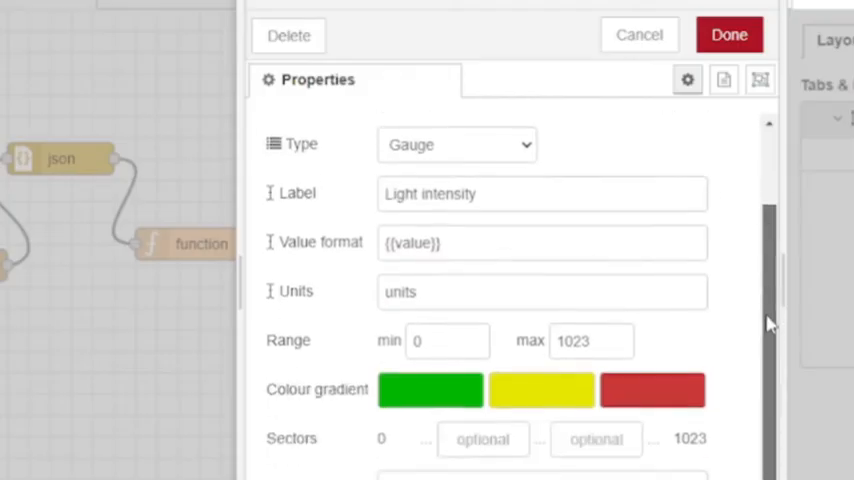
triple_click(590, 340)
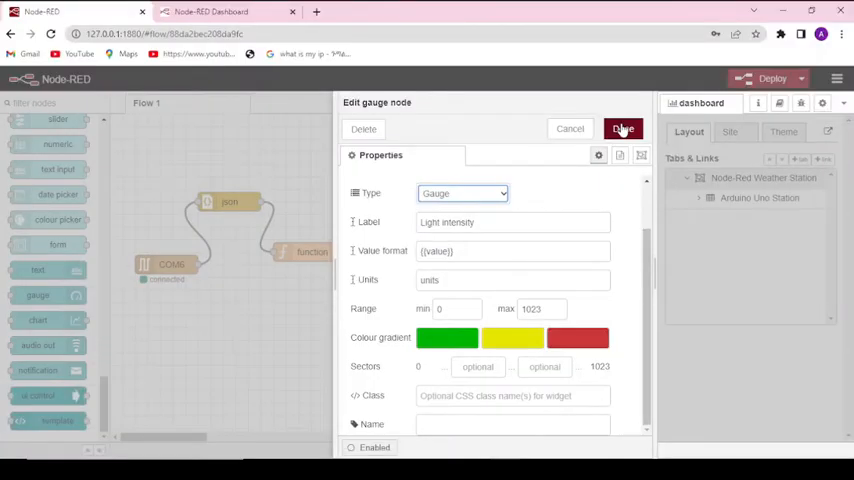
left_click(622, 128)
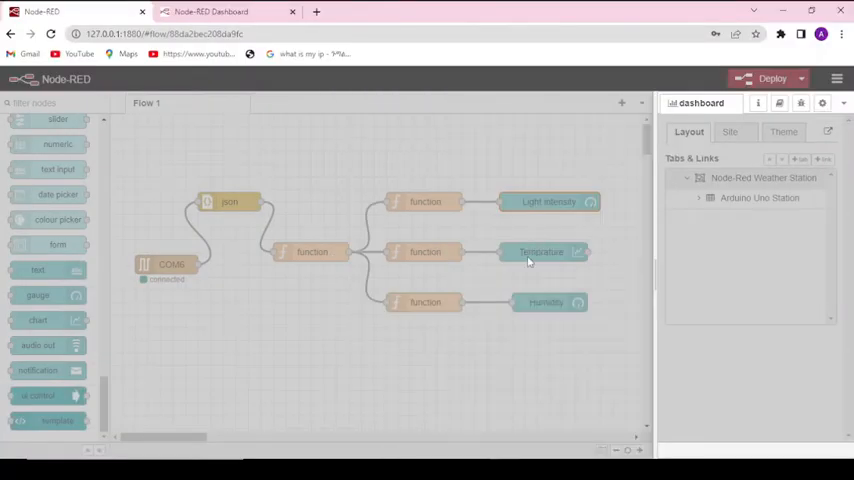
double_click(540, 252)
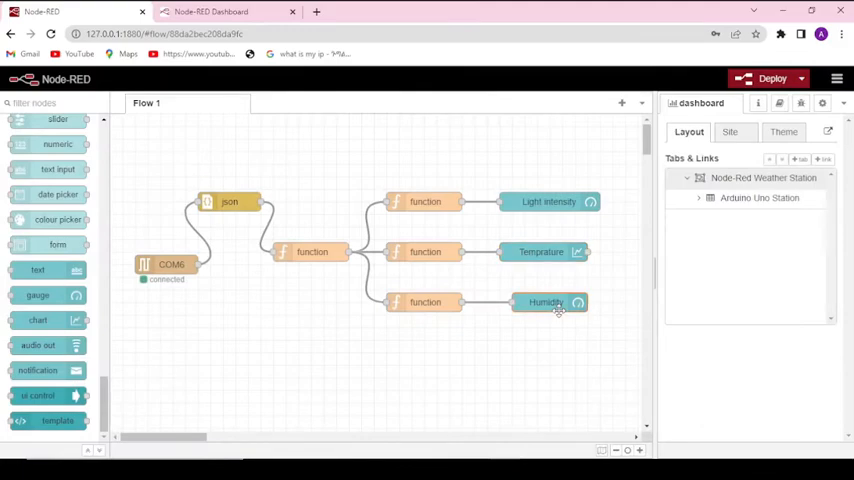
double_click(544, 302)
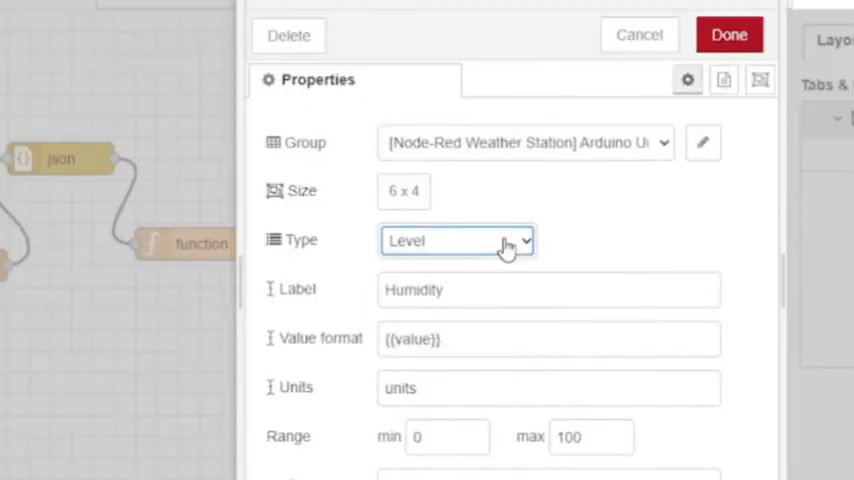
left_click(728, 36)
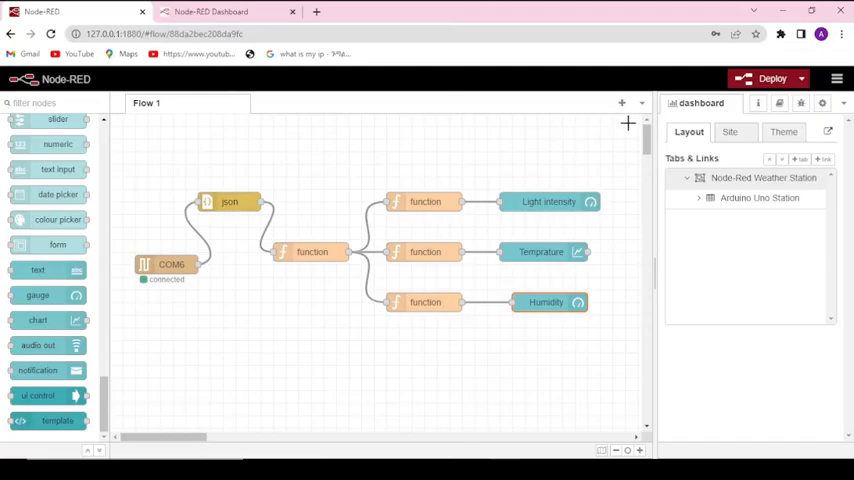
- Check the dashboard theme settings and confirm deployment despite the configuration warning
left_click(784, 132)
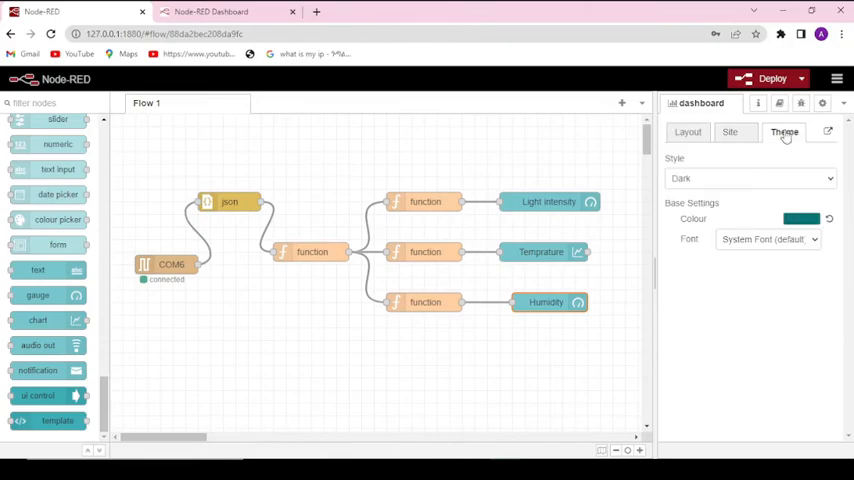
left_click(772, 78)
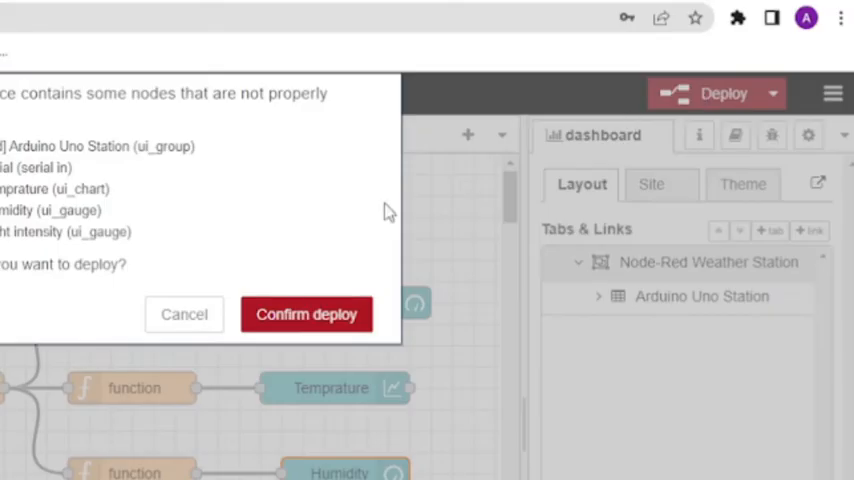
left_click(306, 314)
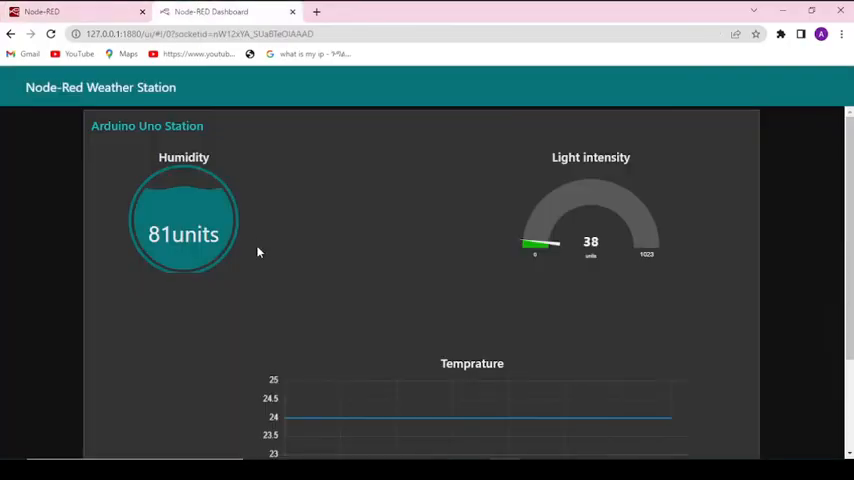
- Watch the Humidity level, Light intensity gauge and Temprature chart update with live readings
scroll("down", 3)
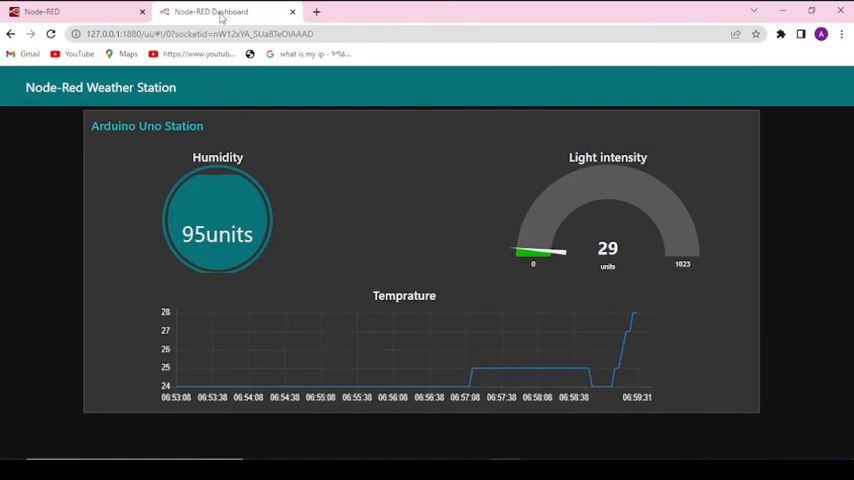
mouse_move(456, 312)
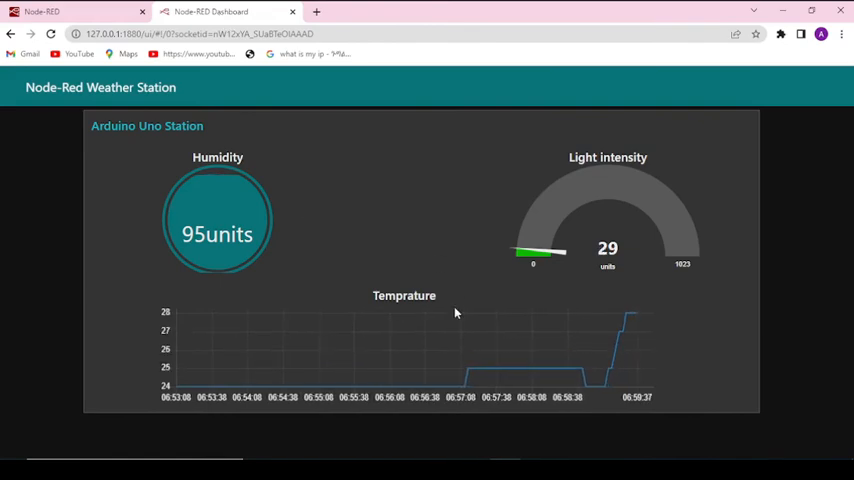
mouse_move(416, 280)
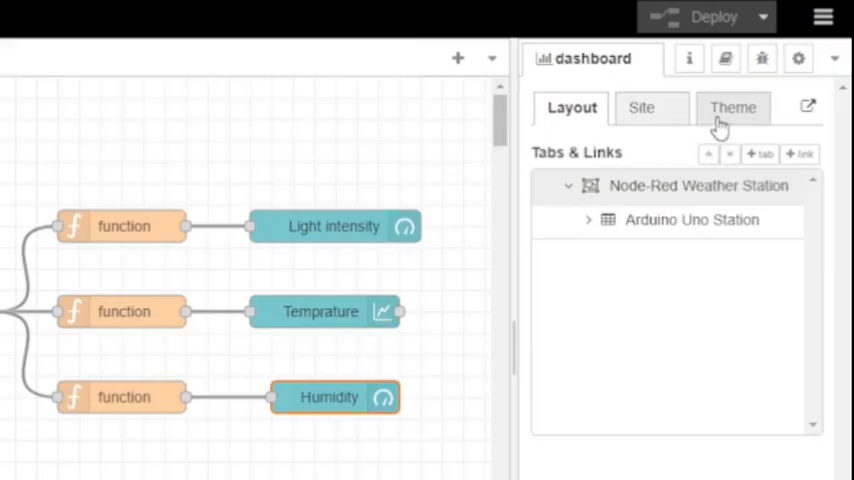
- View the dashboard Theme settings, then enter the layout editor for the Node-Red Weather Station tab
left_click(732, 108)
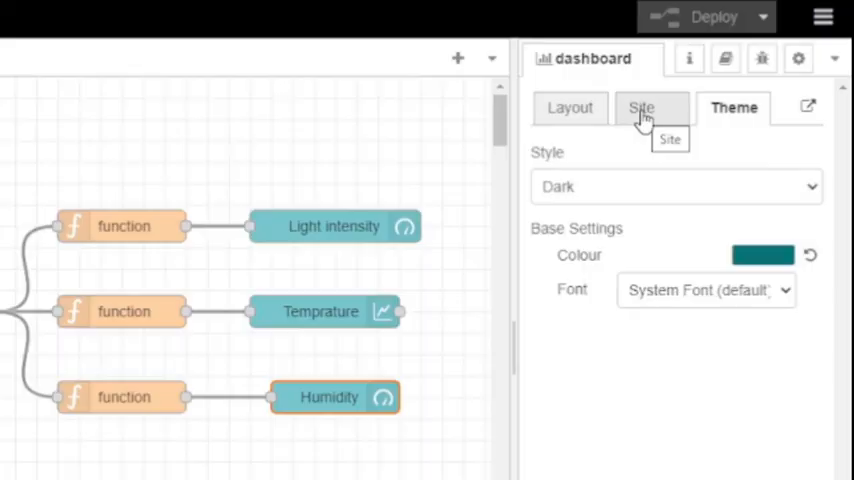
left_click(572, 108)
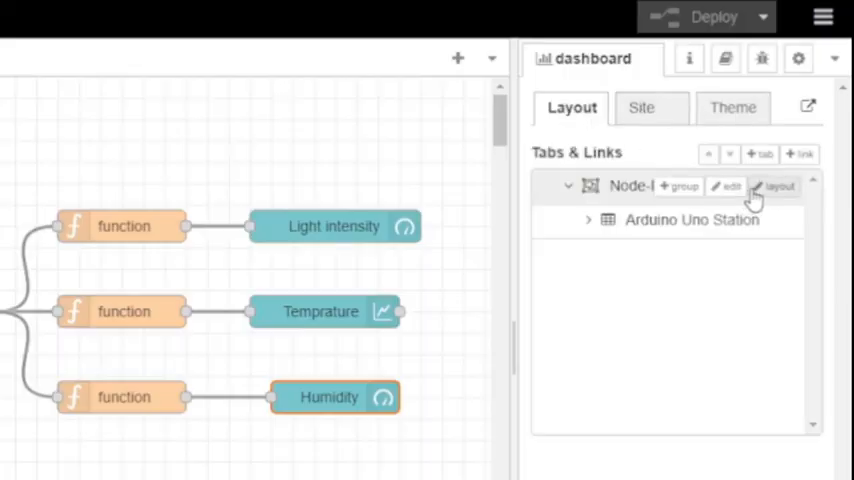
left_click(780, 186)
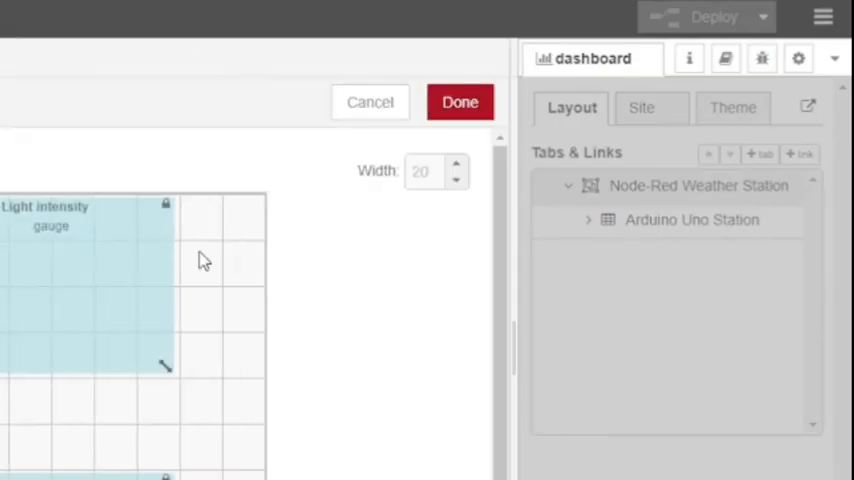